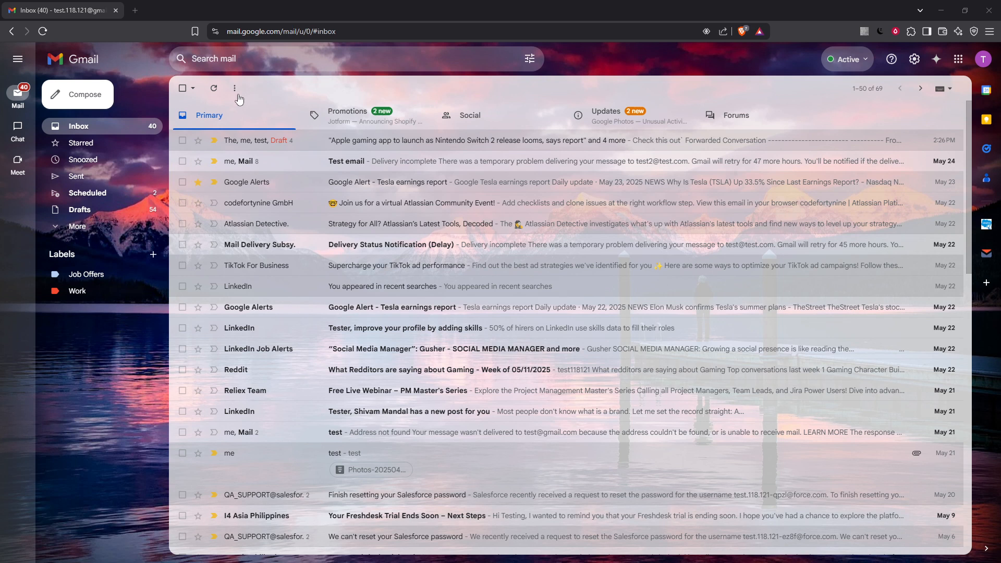
{"action": "mouse_move", "coordinate": [84, 160]}
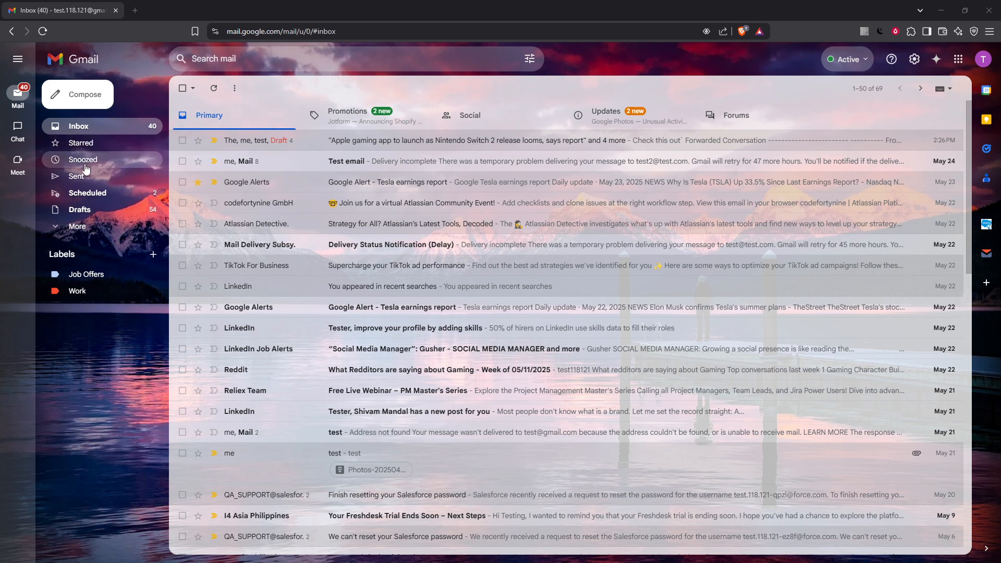
{"action": "mouse_move", "coordinate": [79, 210]}
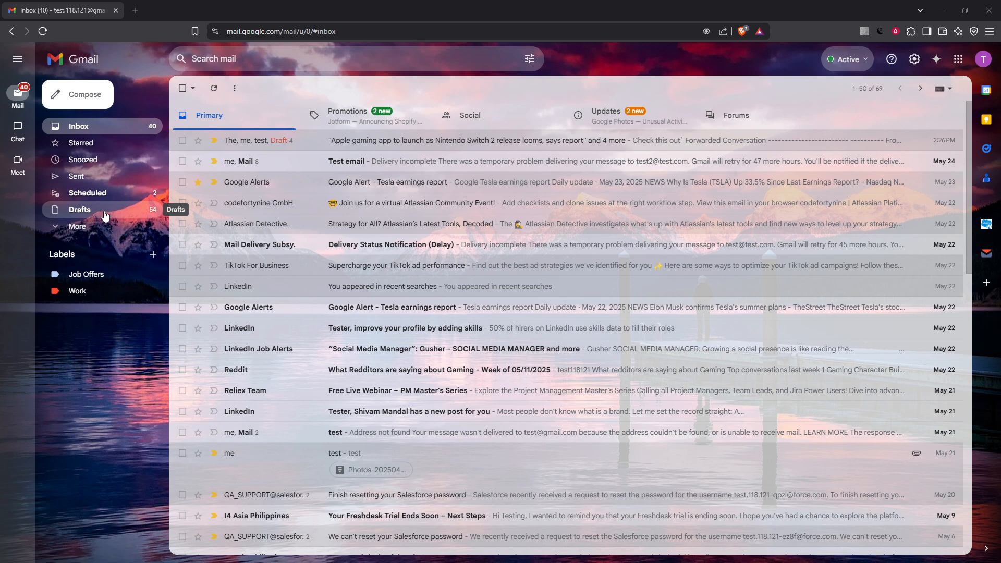
- Open the Drafts folder from the left sidebar to list the saved drafts
{"action": "left_click", "coordinate": [79, 210]}
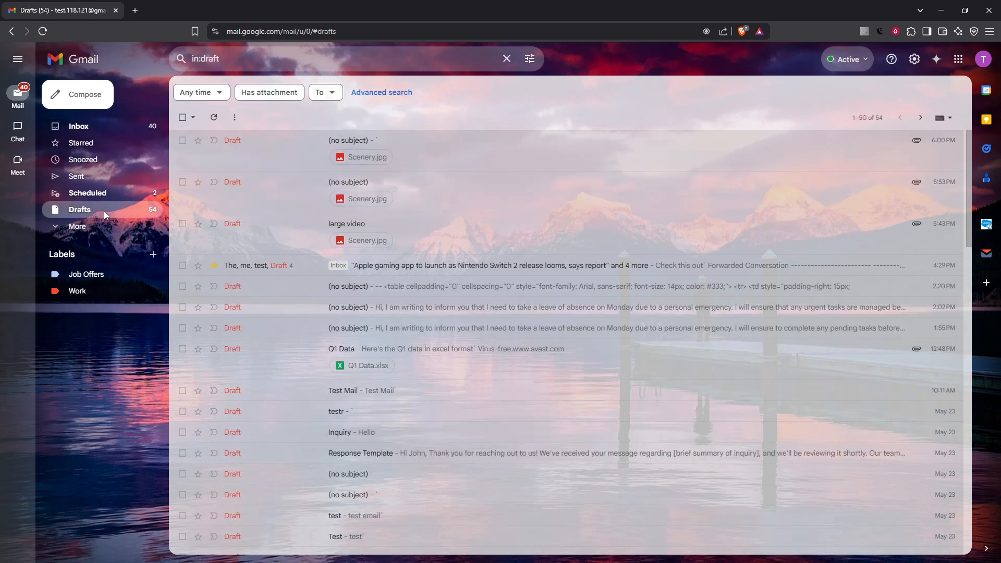
{"action": "mouse_move", "coordinate": [637, 188]}
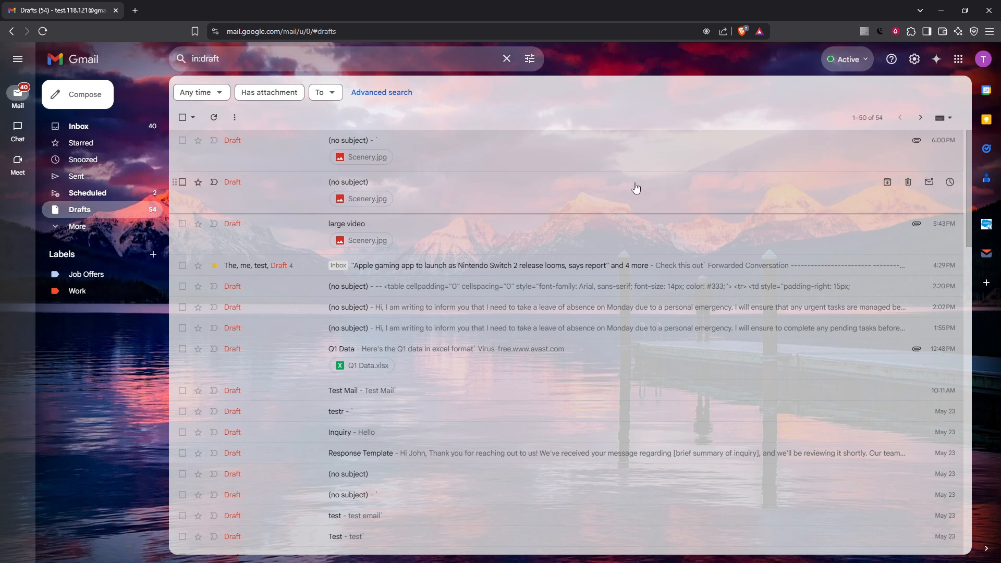
{"action": "mouse_move", "coordinate": [630, 184]}
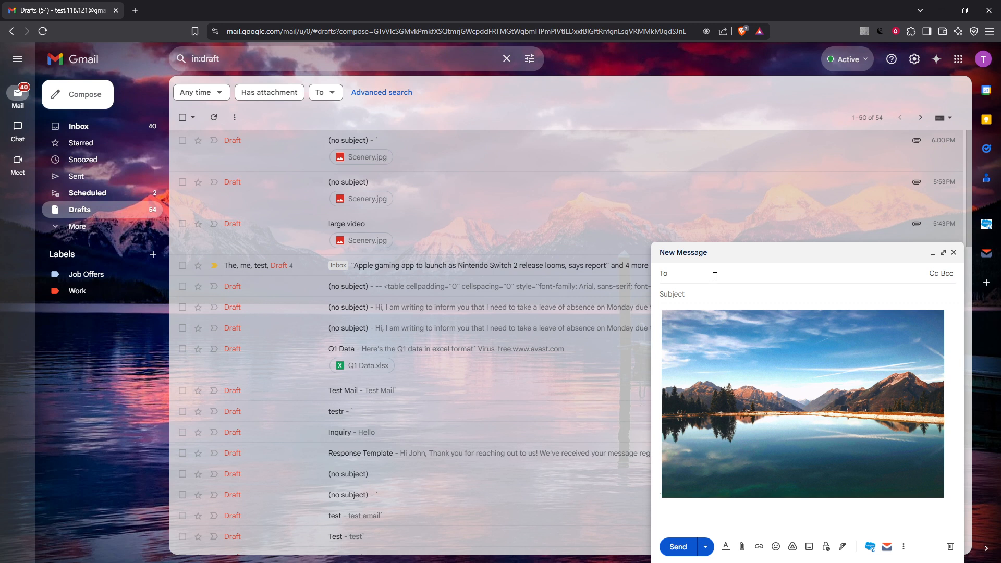
{"action": "type", "text": "test"}
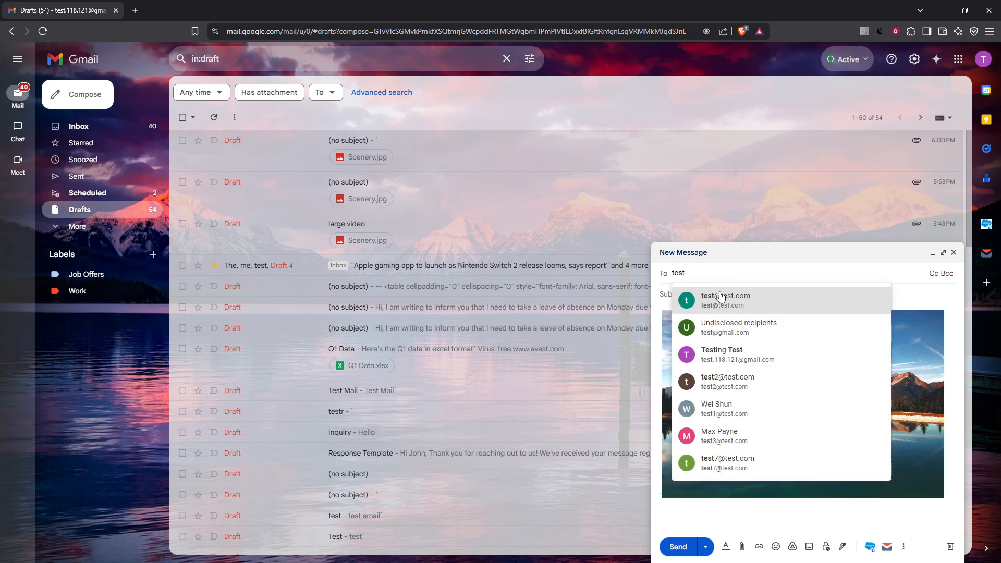
{"action": "left_click", "coordinate": [725, 296]}
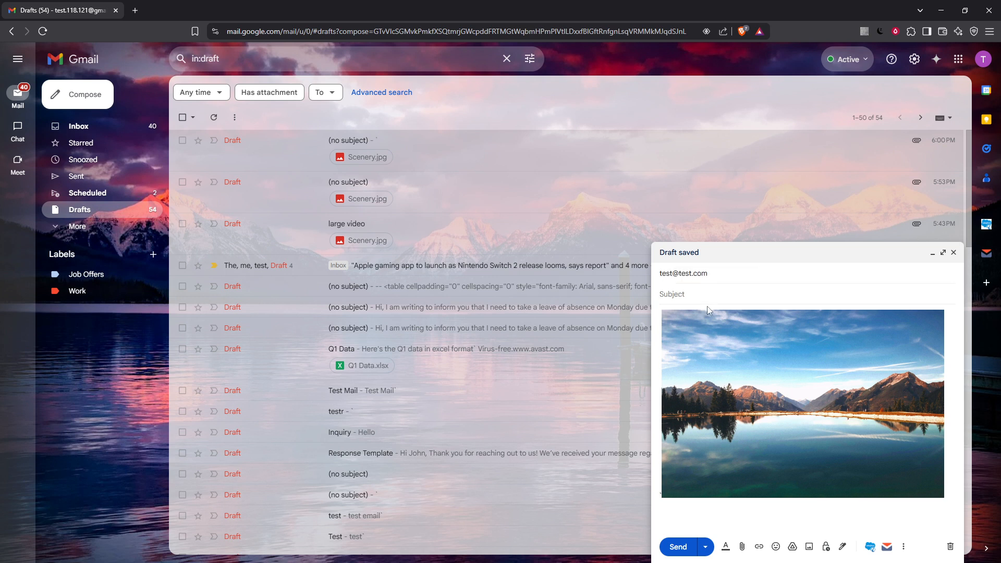
{"action": "type", "text": "New Image"}
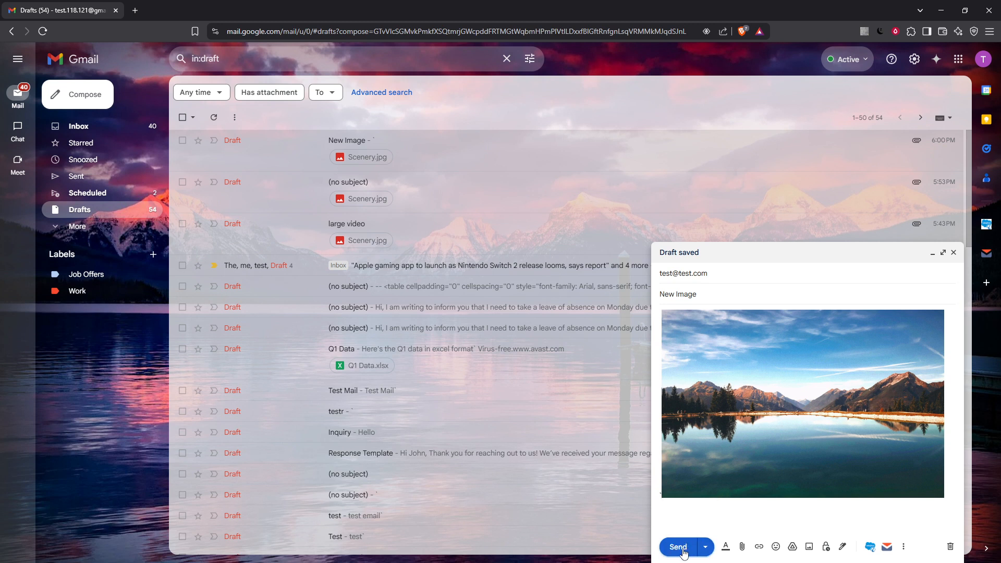
{"action": "mouse_move", "coordinate": [677, 548]}
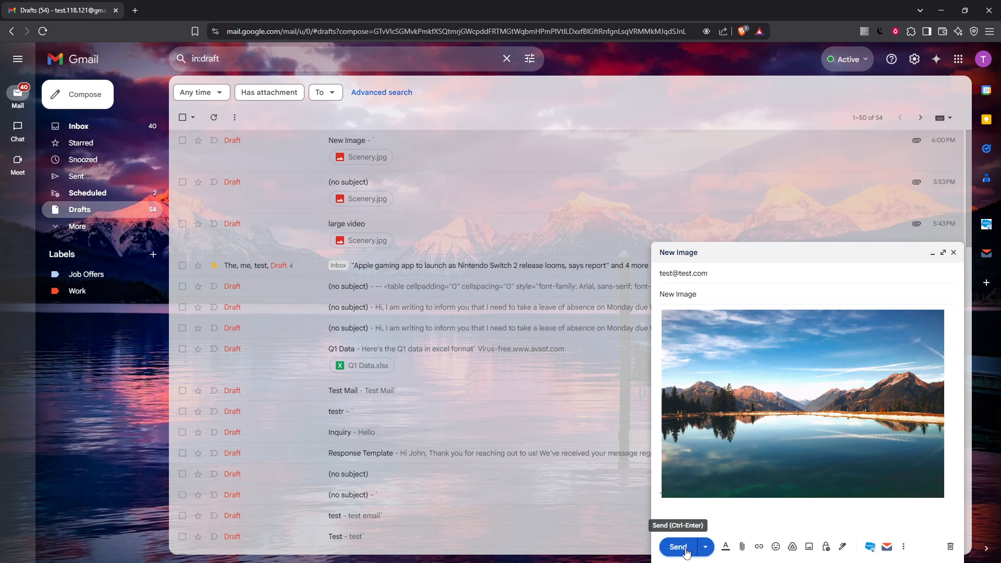